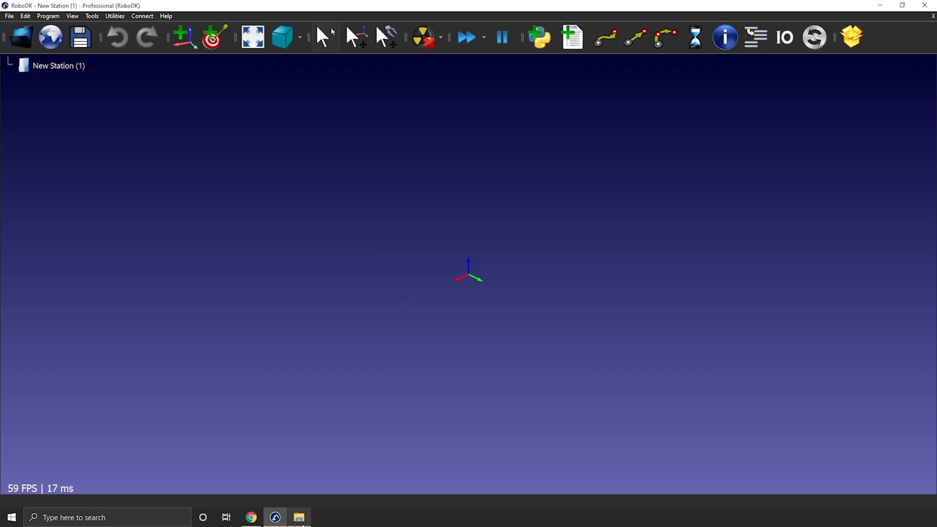
# Load Shunk_Gripper, Schunk_Finger_1 and Schunk_Finger_2 into the station and orbit to view them.
pyautogui.click(298, 518)
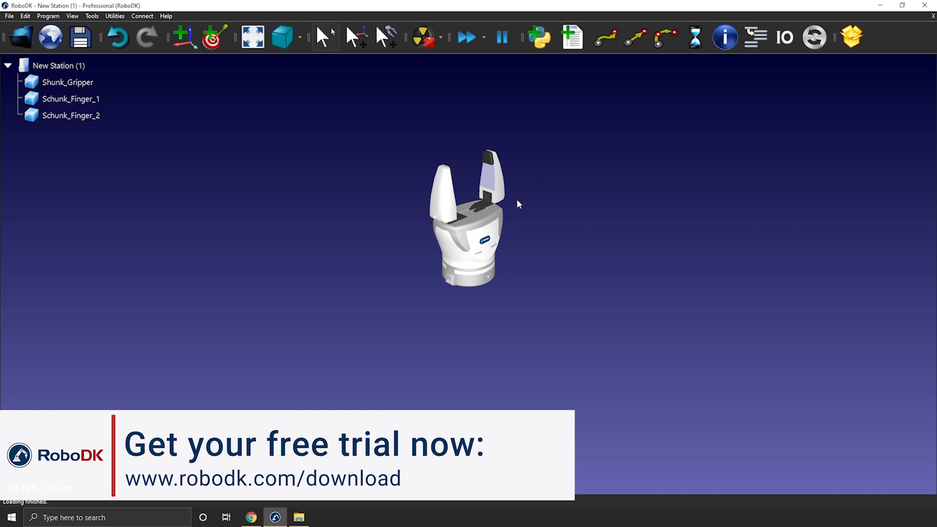
pyautogui.moveTo(518, 204); pyautogui.dragTo(375, 247)
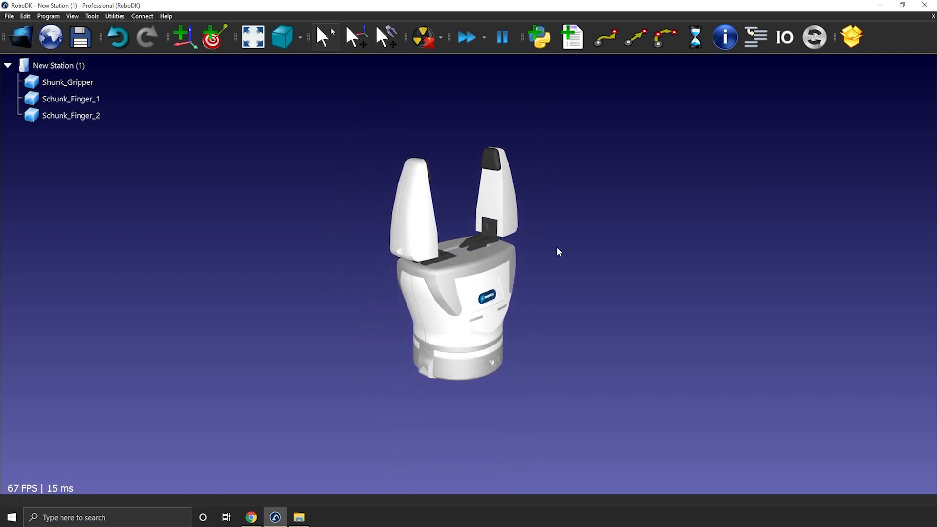
pyautogui.moveTo(334, 273)
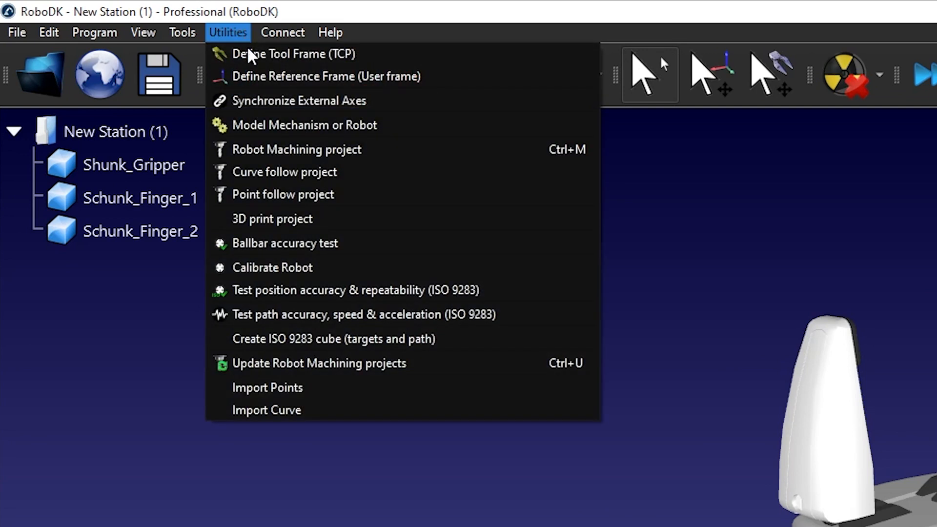
pyautogui.moveTo(413, 125)
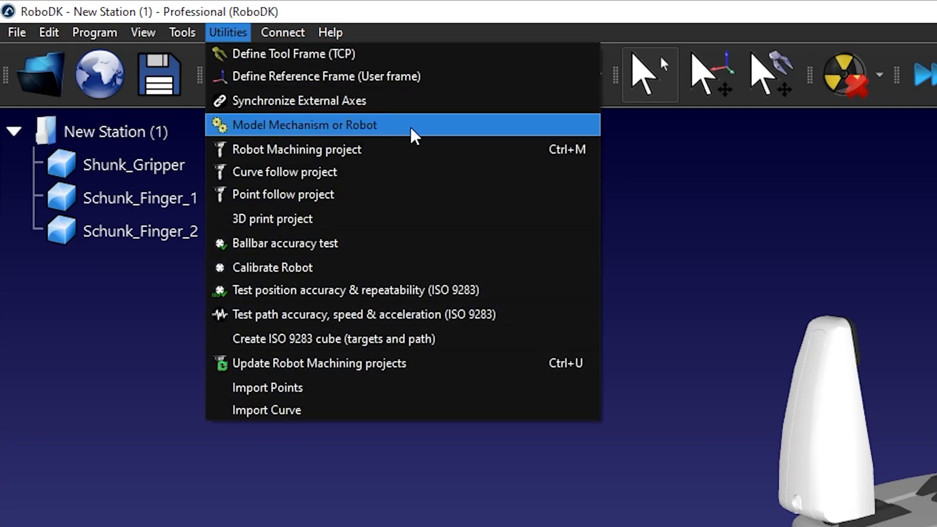
# Start Utilities > Model Mechanism or Robot and move its dialog clear of the model.
pyautogui.click(304, 125)
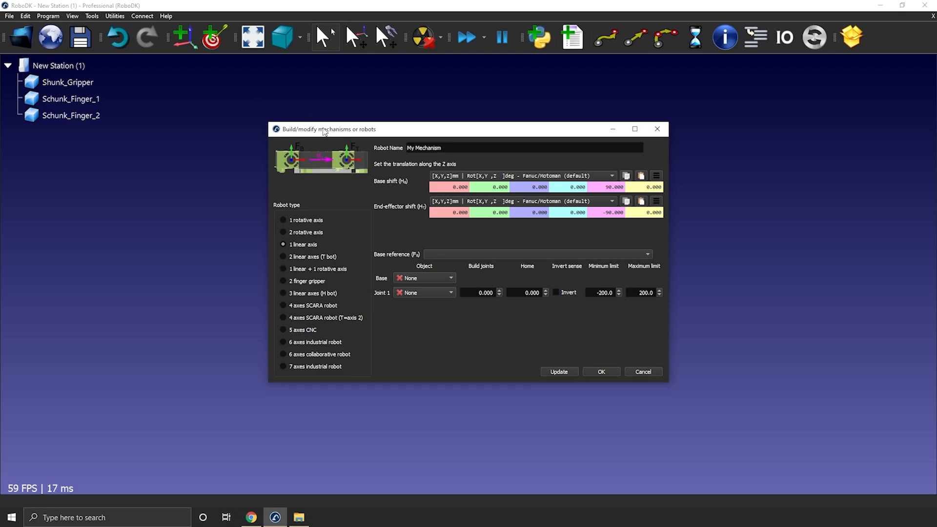
pyautogui.moveTo(326, 129); pyautogui.dragTo(235, 88)
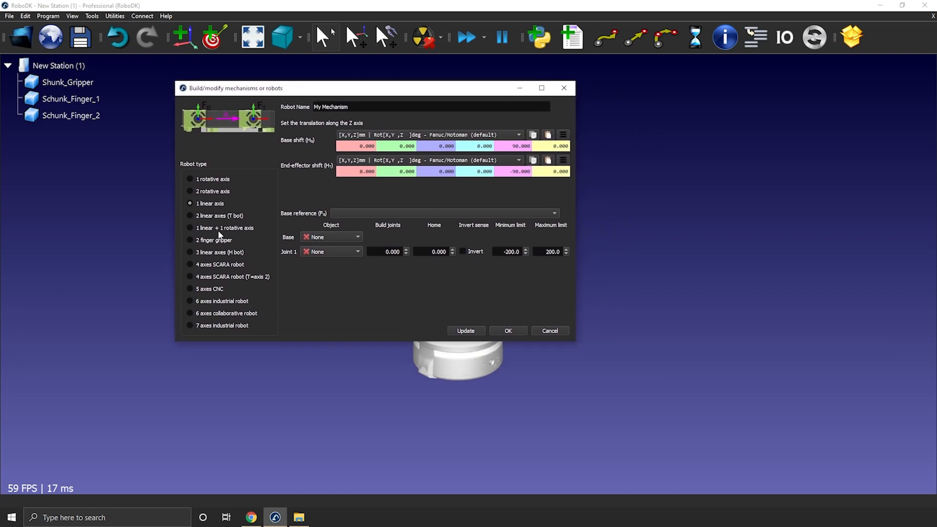
# Choose '2 finger gripper' as the mechanism type in the builder.
pyautogui.click(214, 240)
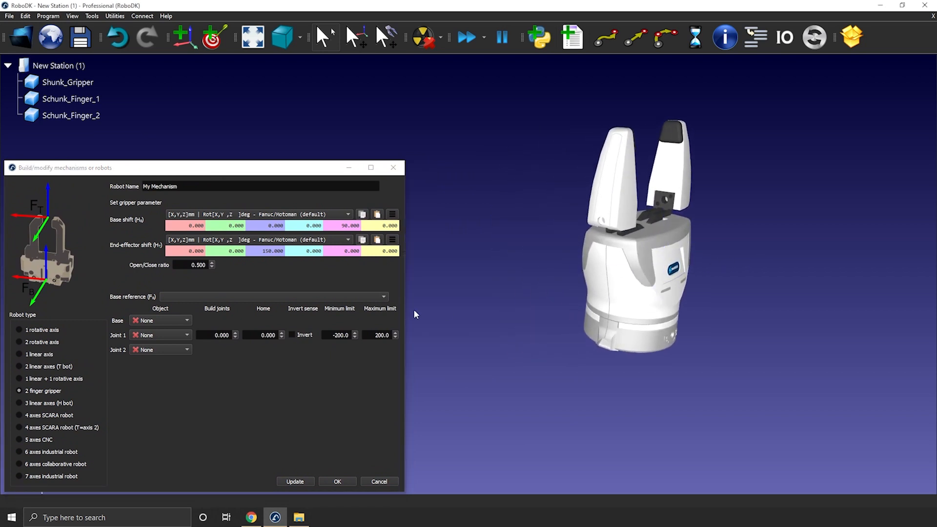
pyautogui.moveTo(28, 287)
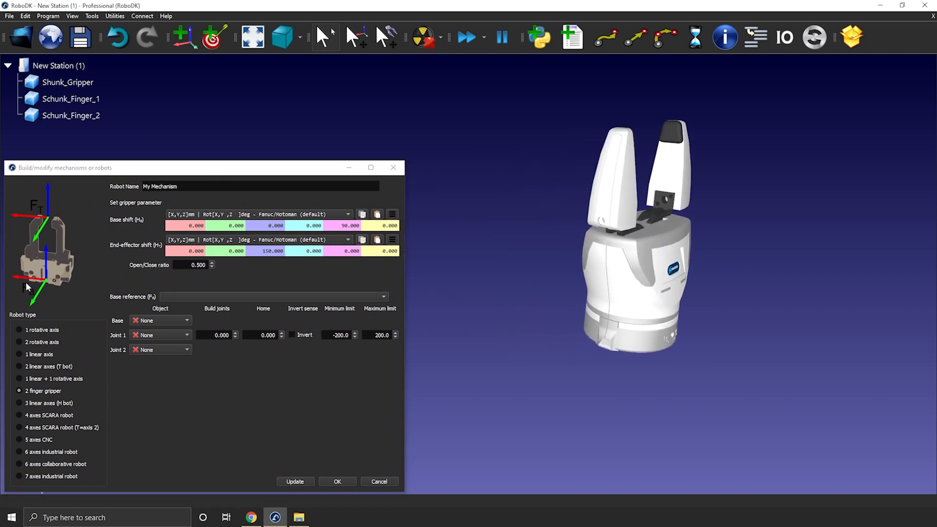
pyautogui.moveTo(203, 167); pyautogui.dragTo(316, 134)
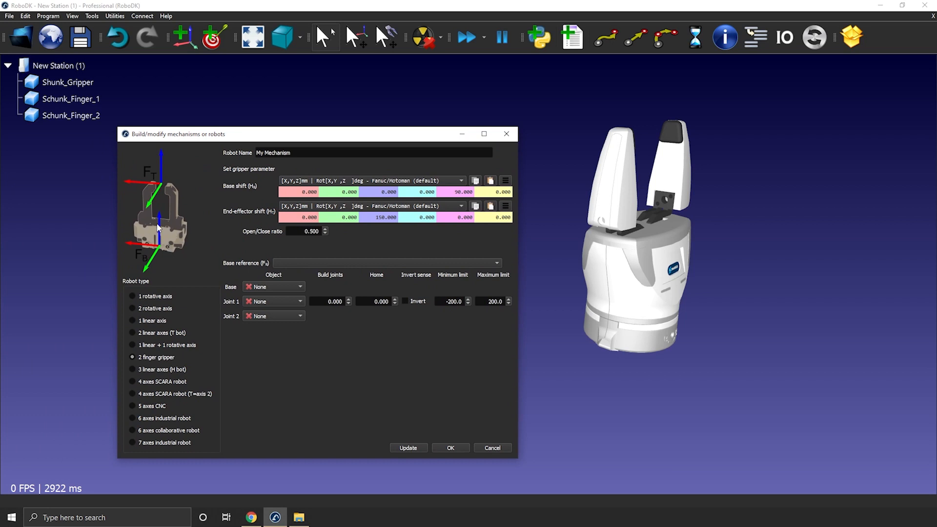
pyautogui.moveTo(205, 236)
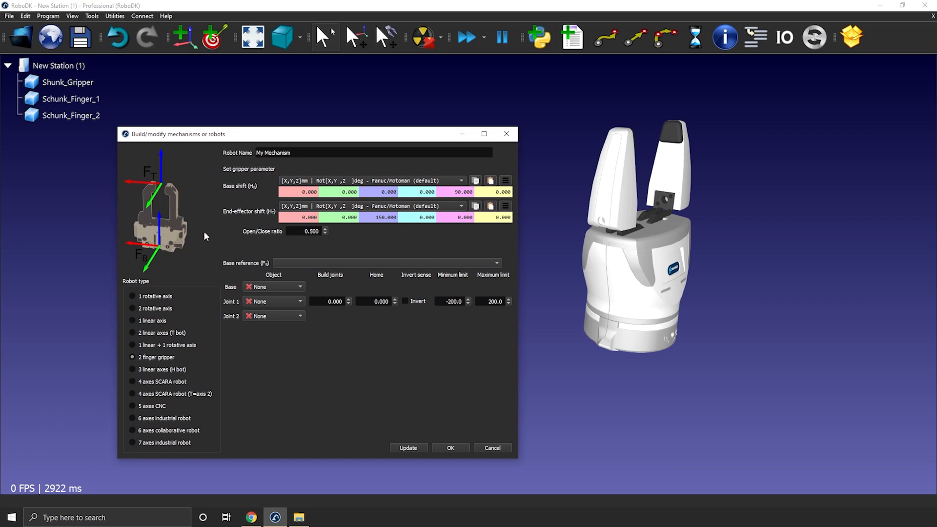
pyautogui.moveTo(132, 229)
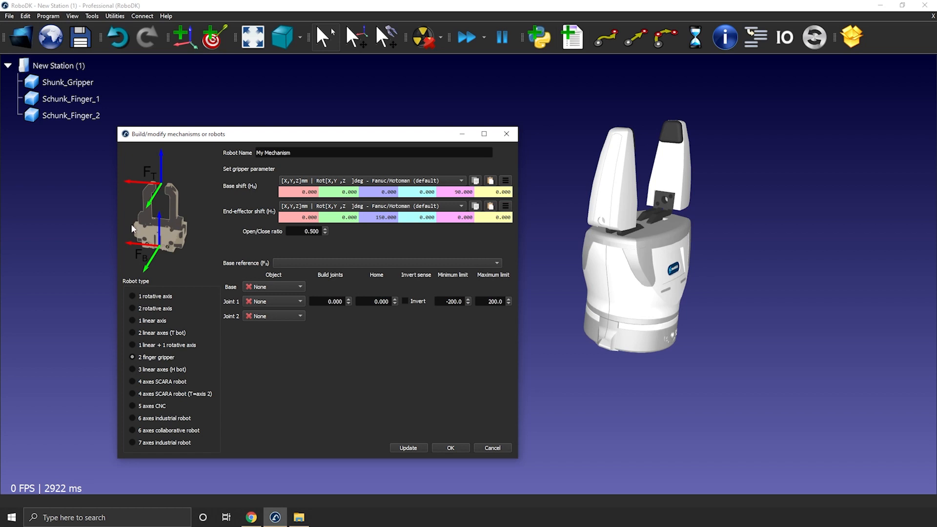
pyautogui.moveTo(133, 266)
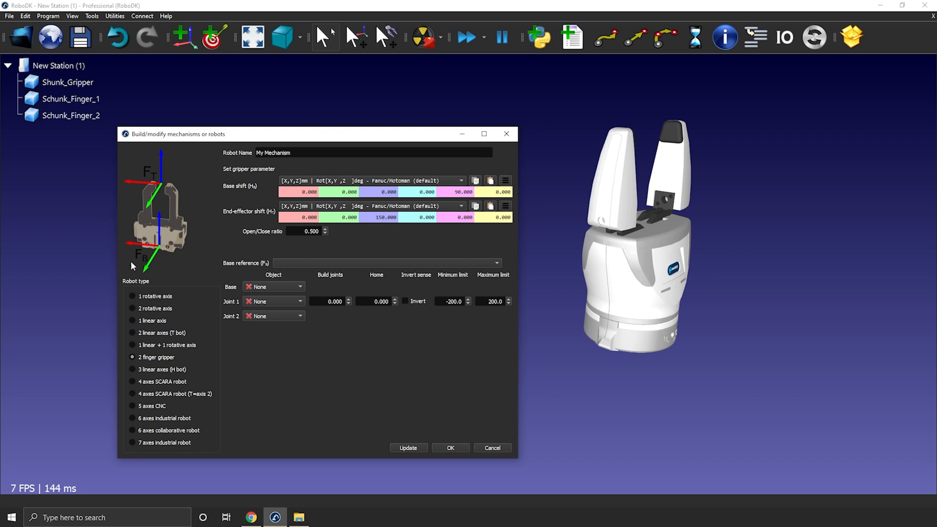
pyautogui.moveTo(166, 217)
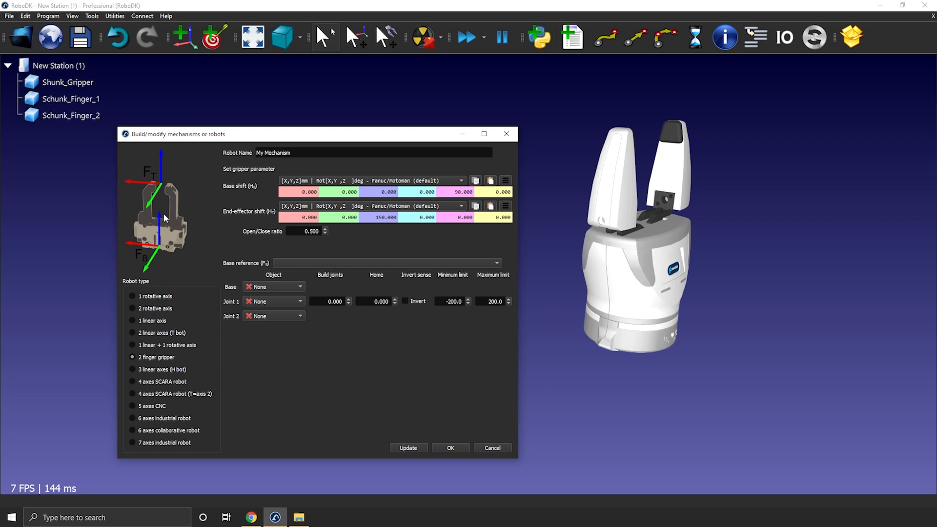
pyautogui.moveTo(159, 254)
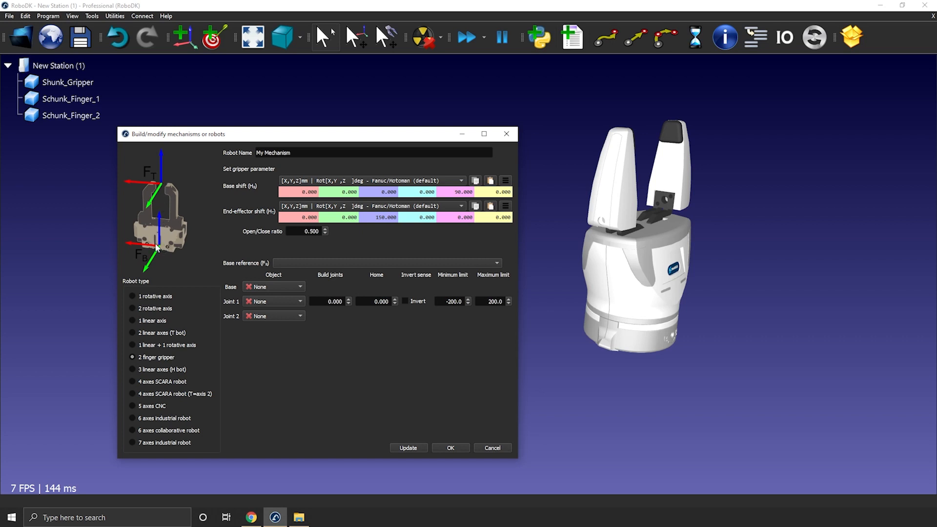
pyautogui.moveTo(158, 201)
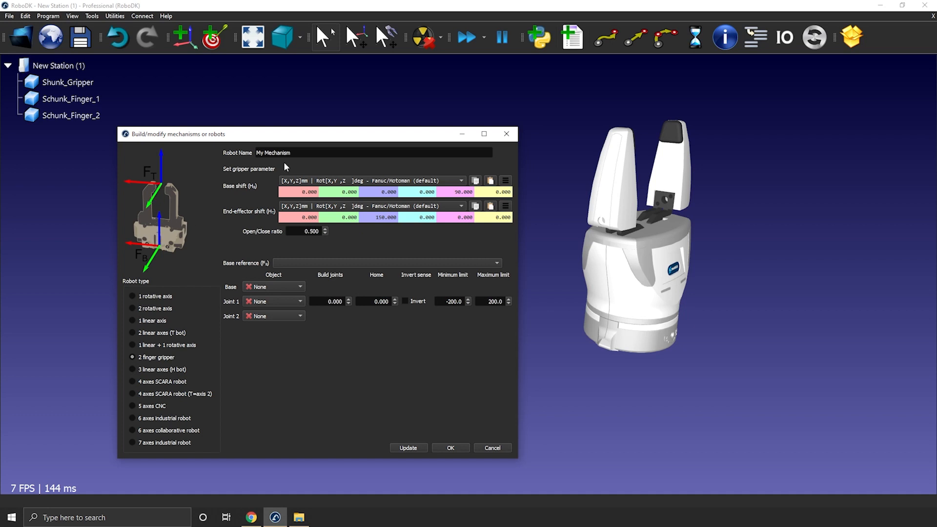
pyautogui.moveTo(352, 268)
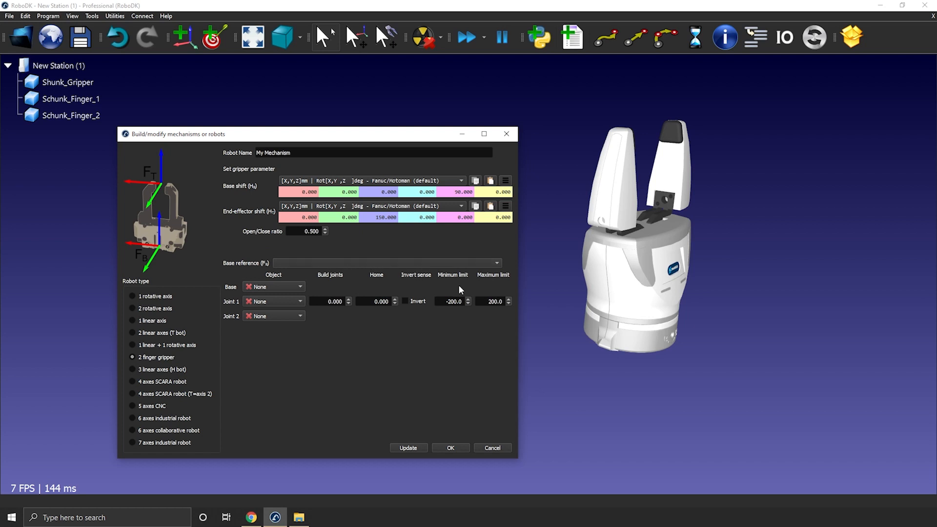
pyautogui.moveTo(316, 316)
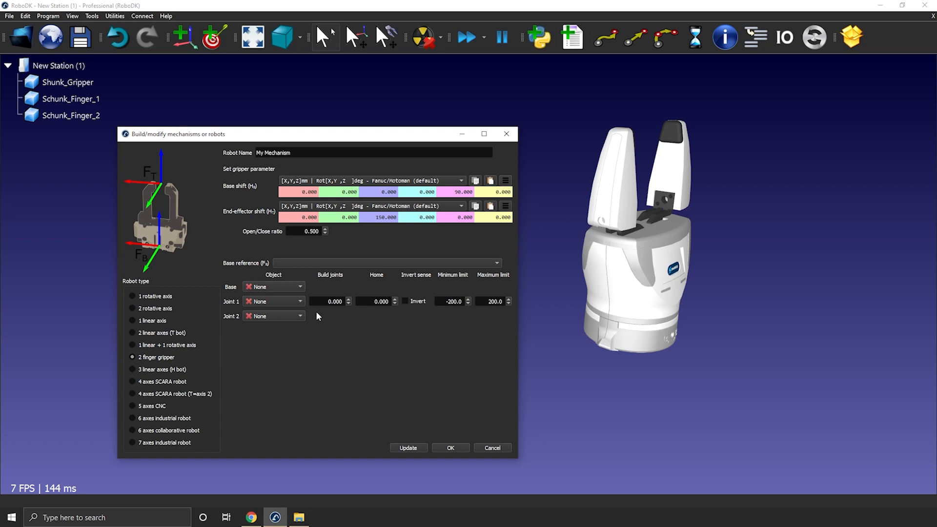
pyautogui.moveTo(461, 316)
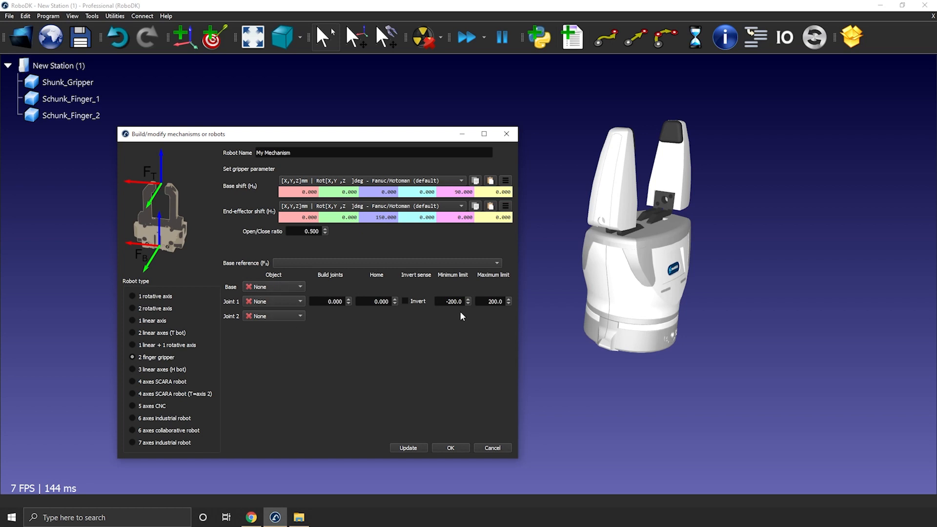
pyautogui.moveTo(435, 315)
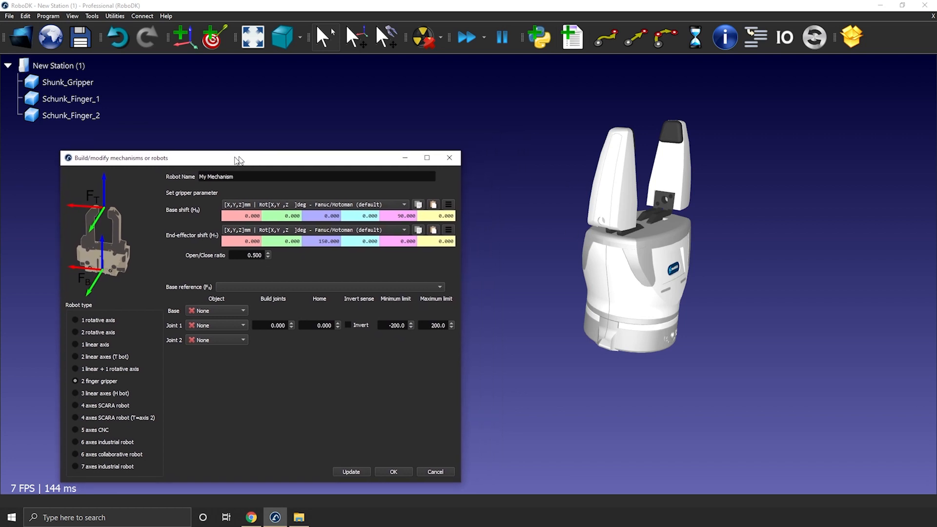
pyautogui.moveTo(240, 158); pyautogui.dragTo(186, 169)
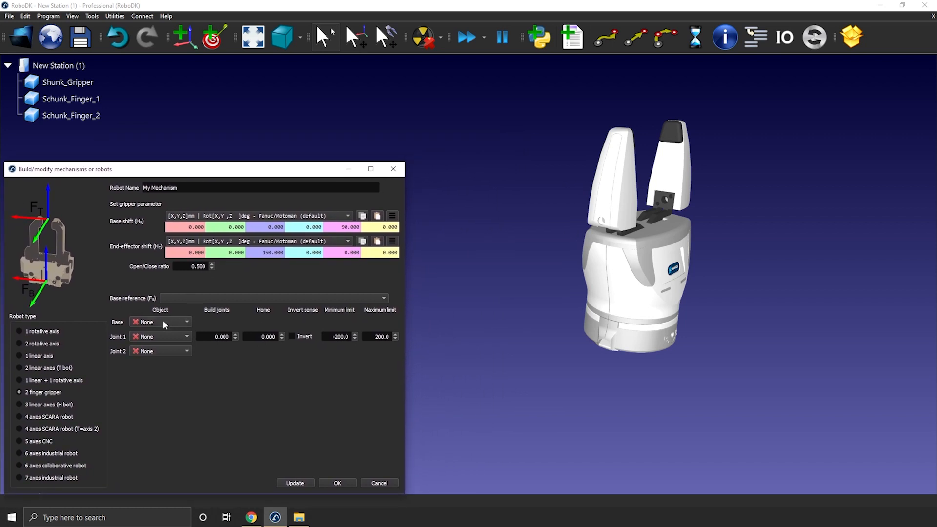
pyautogui.moveTo(136, 328)
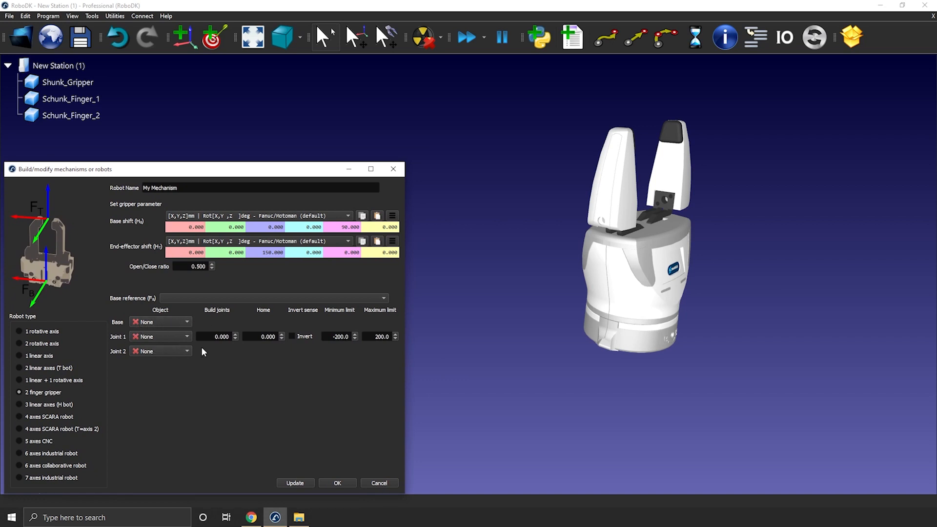
pyautogui.moveTo(195, 367)
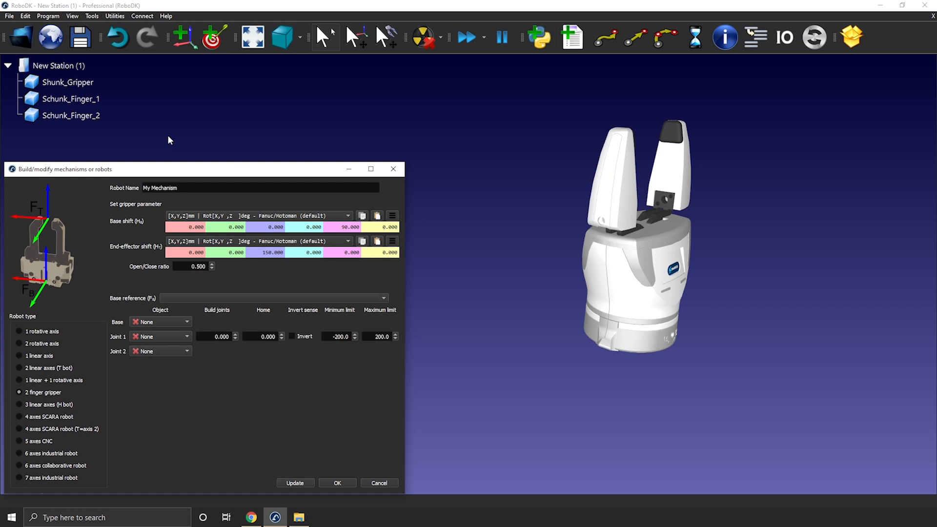
# Replace the default 'My Mechanism' robot name with 'Gripper'.
pyautogui.click(71, 99)
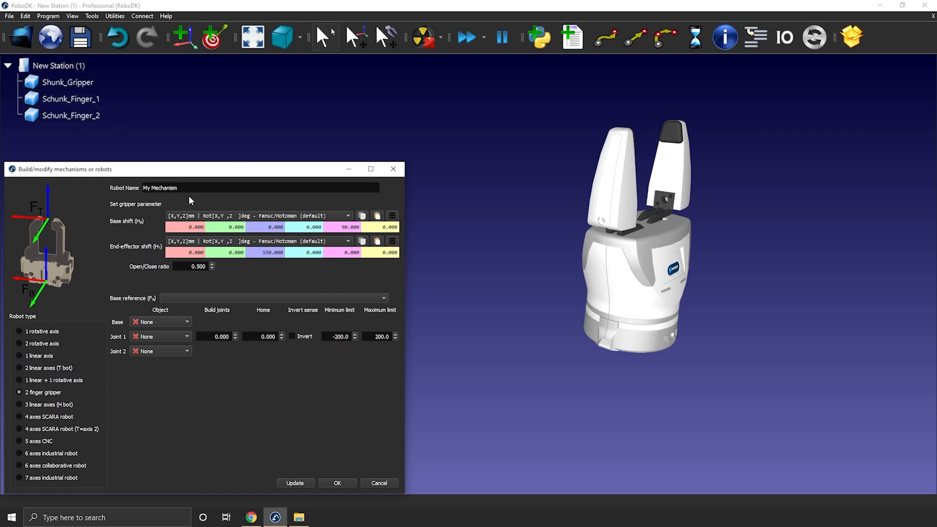
pyautogui.click(259, 188)
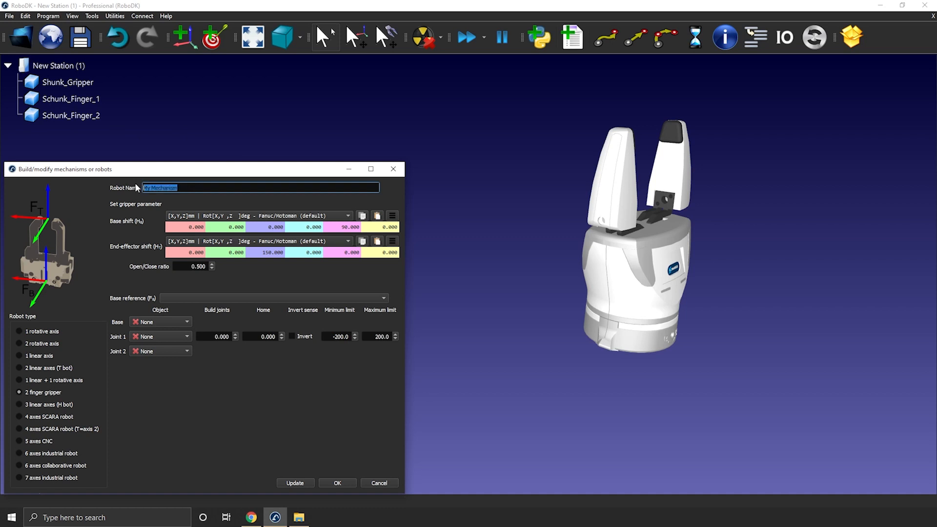
pyautogui.write('Gripp')
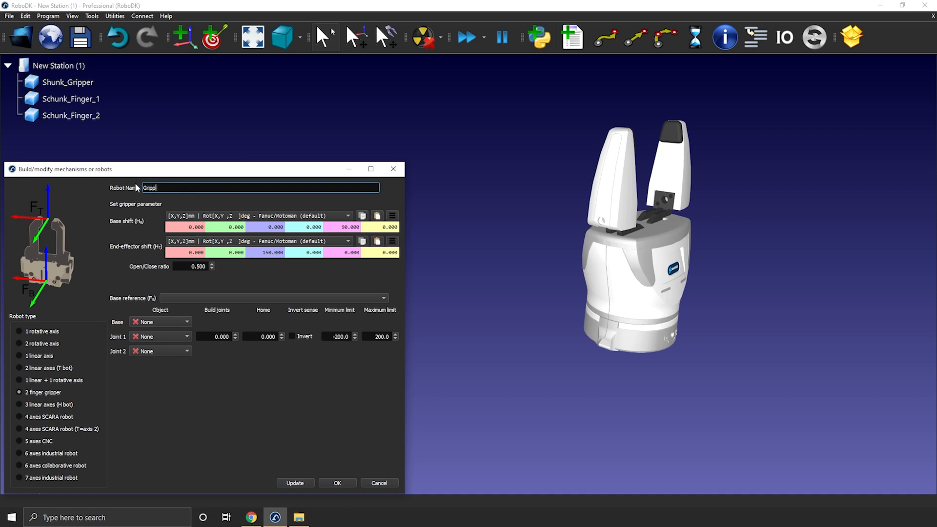
pyautogui.write('er')
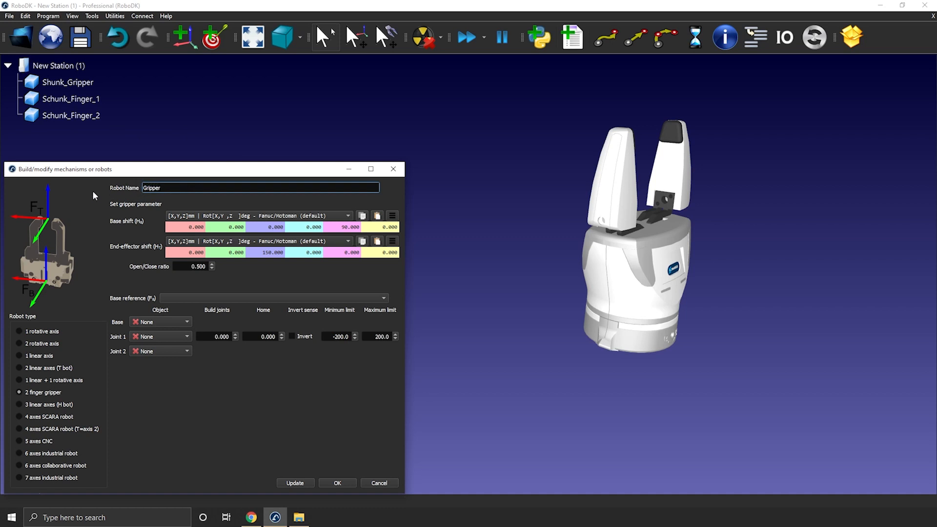
pyautogui.moveTo(171, 299)
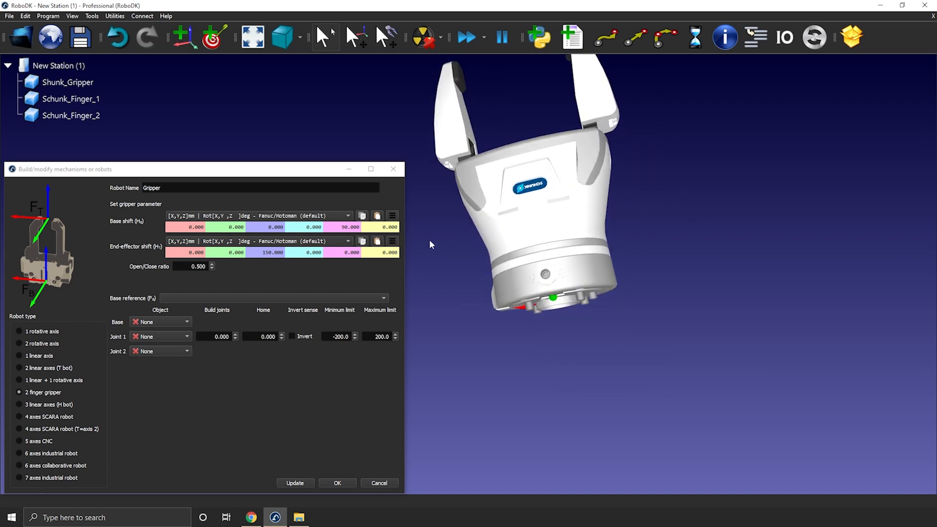
# Add a Frame Base reference frame and zero its 1000 Y offset to sit at the station origin.
pyautogui.click(573, 310)
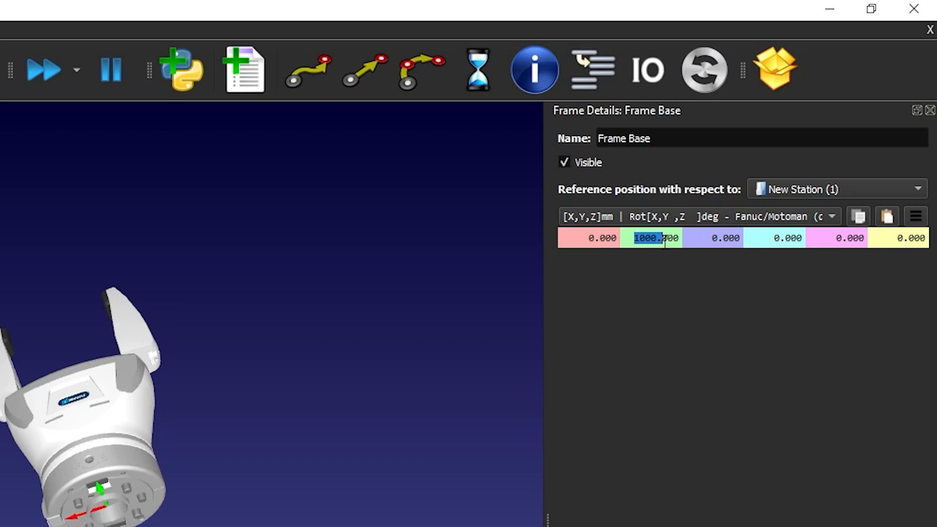
pyautogui.write('0.000')
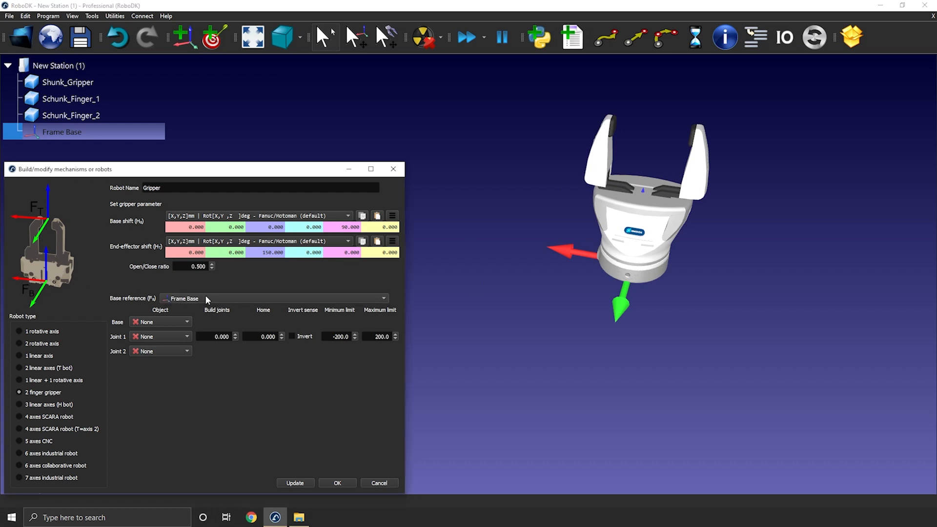
# Assign Shunk_Gripper as base object and Schunk_Finger_1 / Schunk_Finger_2 as joints 1 and 2.
pyautogui.click(160, 321)
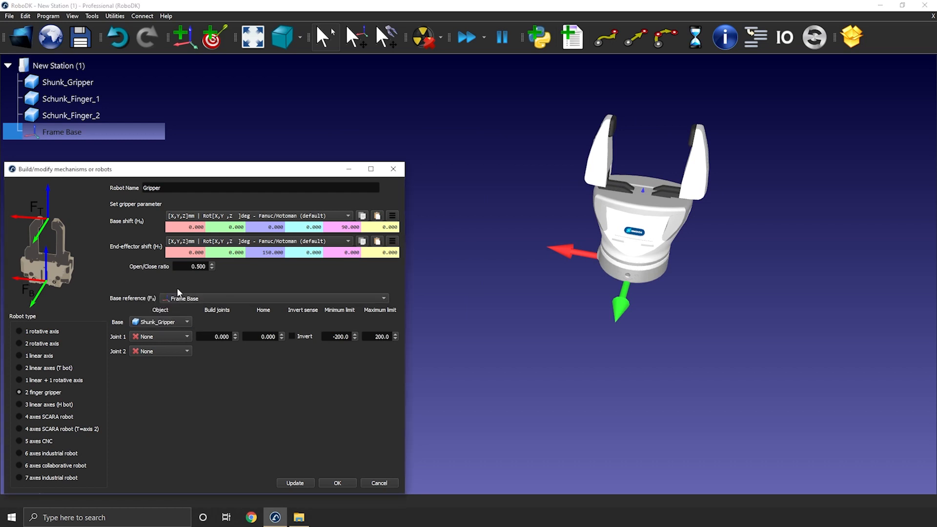
pyautogui.click(186, 322)
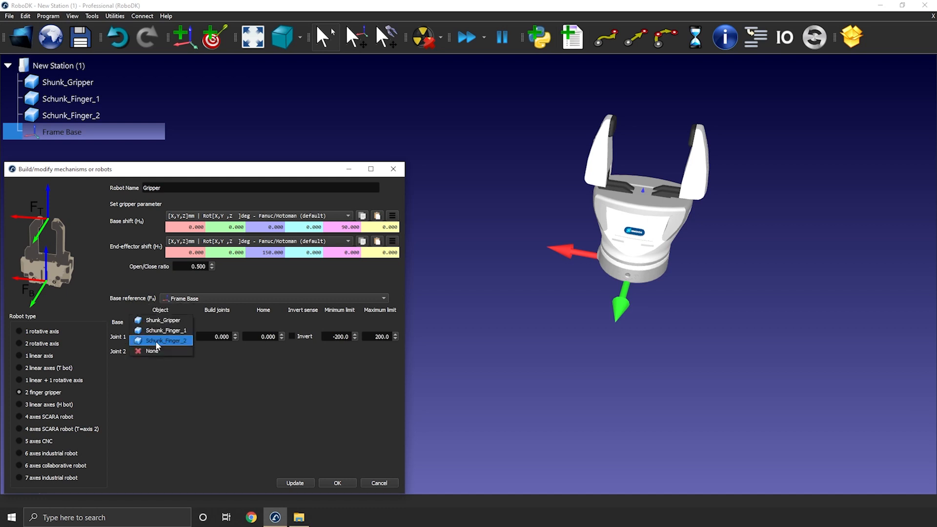
pyautogui.click(166, 341)
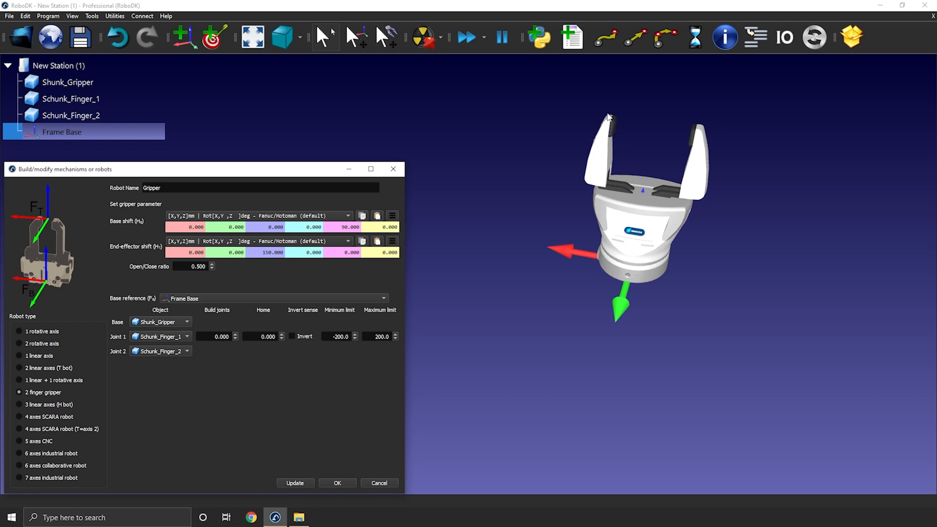
pyautogui.moveTo(650, 137)
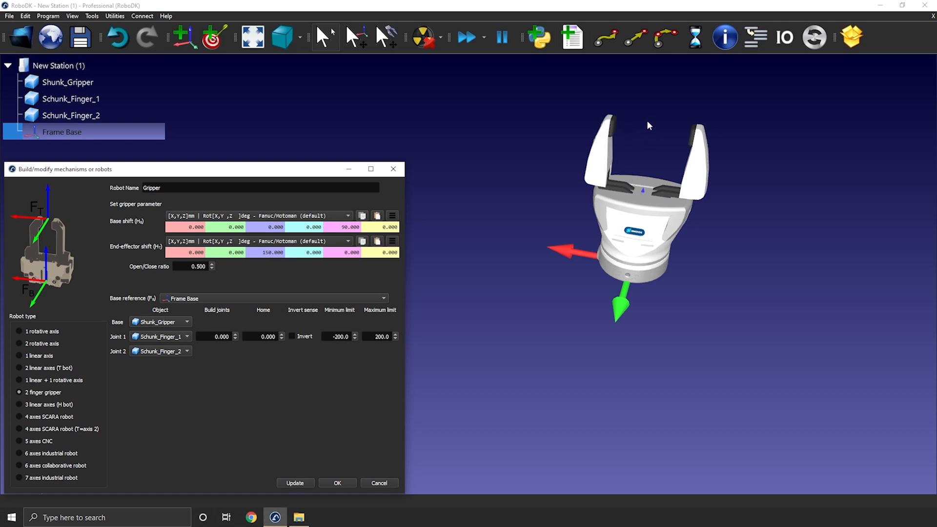
pyautogui.moveTo(650, 138)
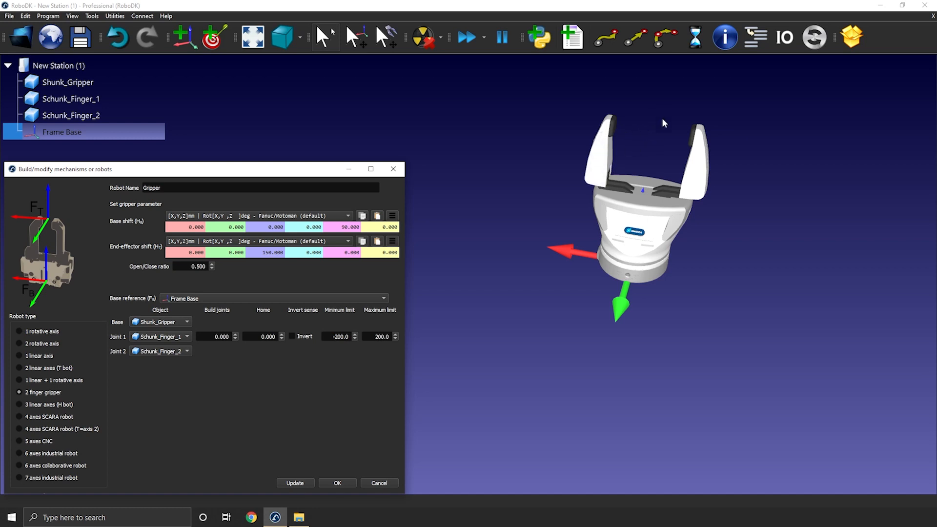
pyautogui.moveTo(656, 174)
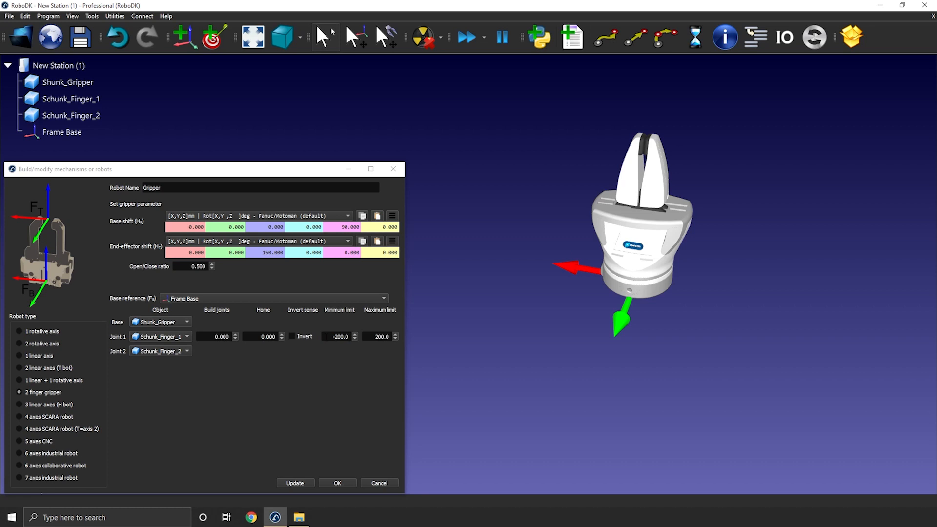
pyautogui.moveTo(346, 316)
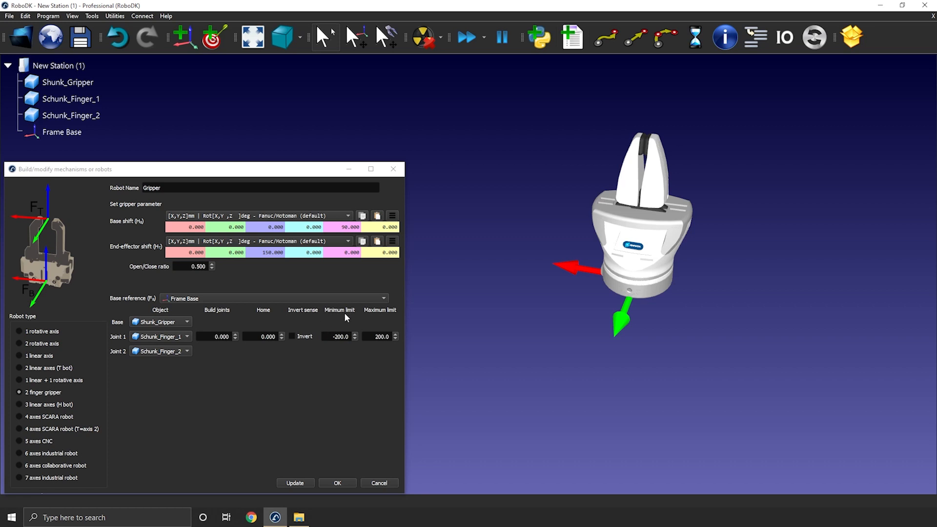
pyautogui.moveTo(666, 135)
pyautogui.write('0')
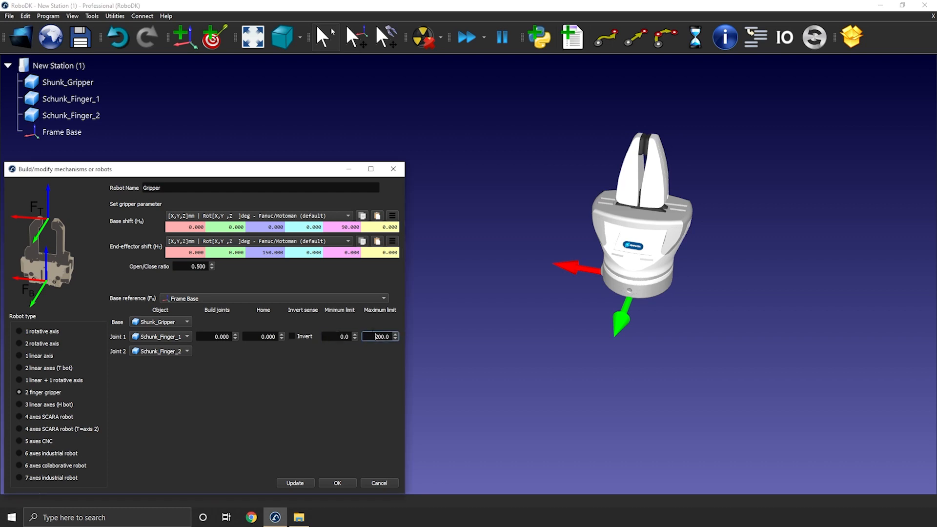
pyautogui.moveTo(600, 143)
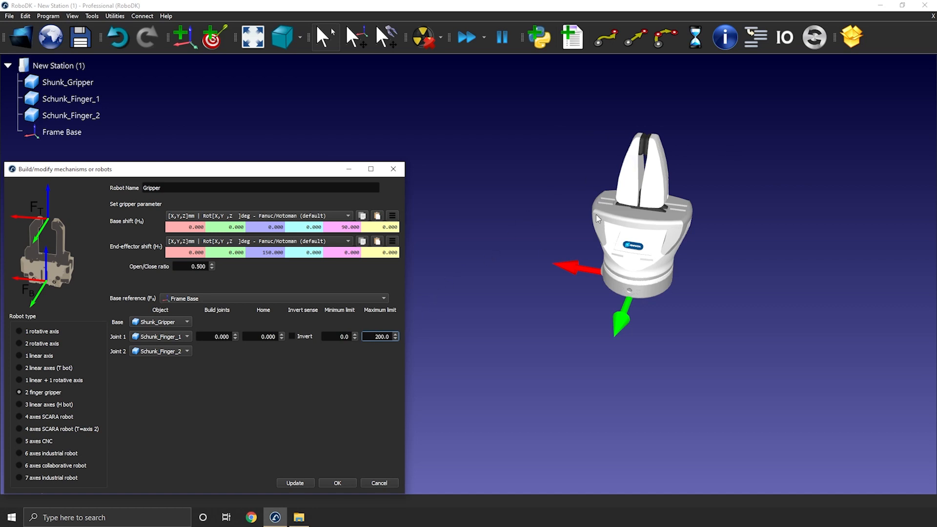
pyautogui.moveTo(721, 127)
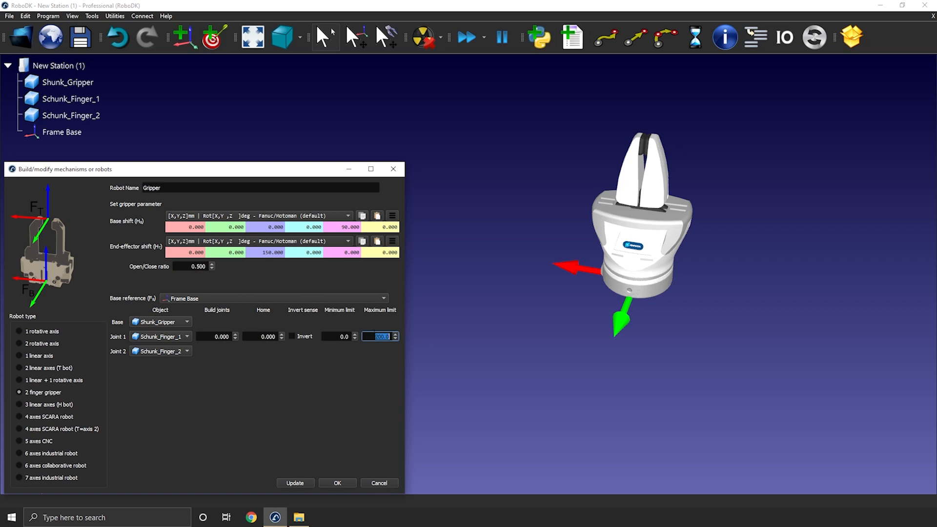
# Give the finger joint a minimum limit of 0 and maximum limit of 80.
pyautogui.write('80')
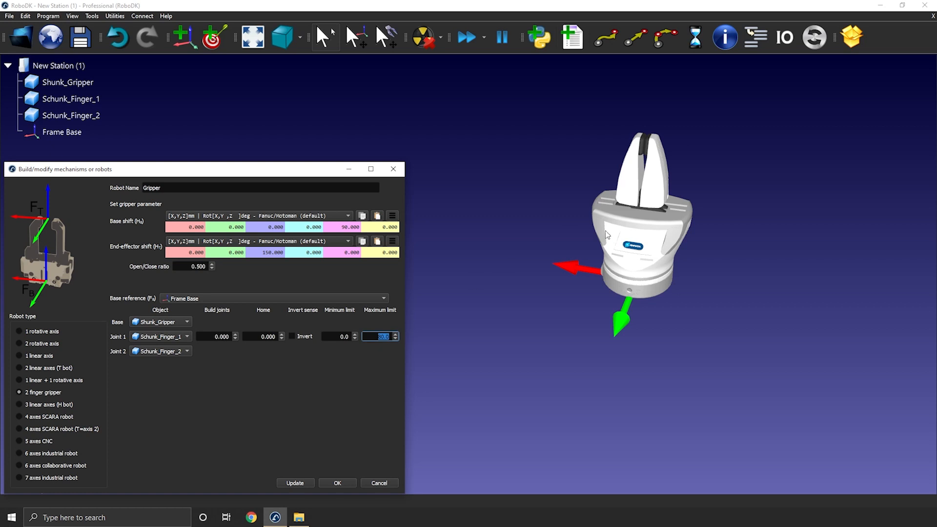
pyautogui.moveTo(344, 462)
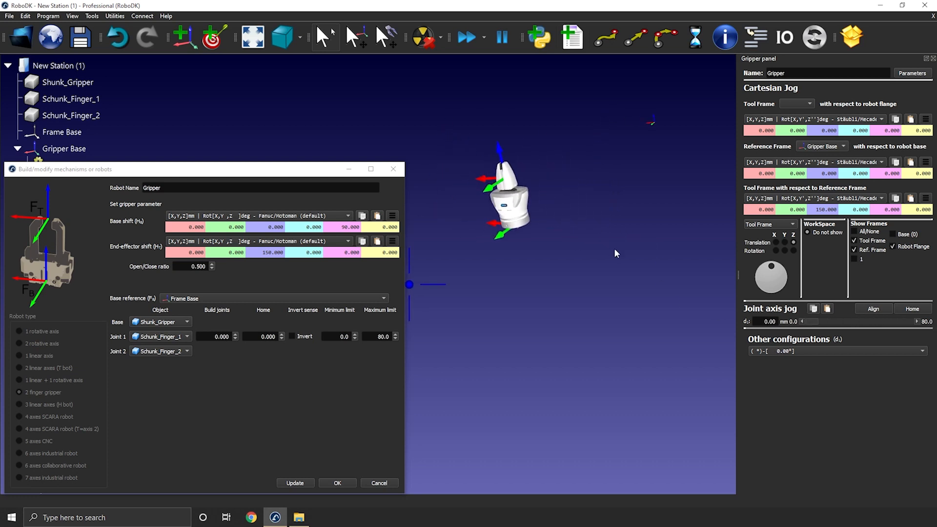
# Update and confirm the builder to create the Gripper mechanism under a Gripper Base frame.
pyautogui.click(337, 483)
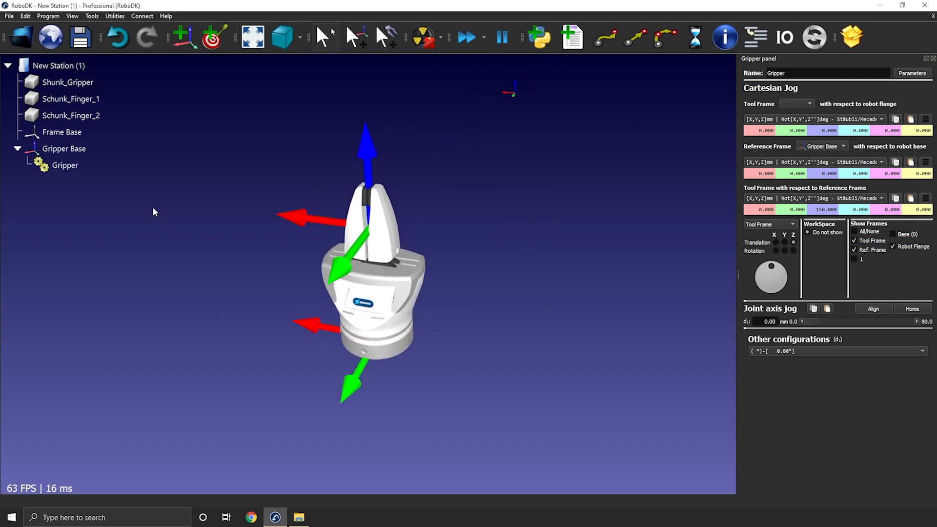
pyautogui.click(65, 165)
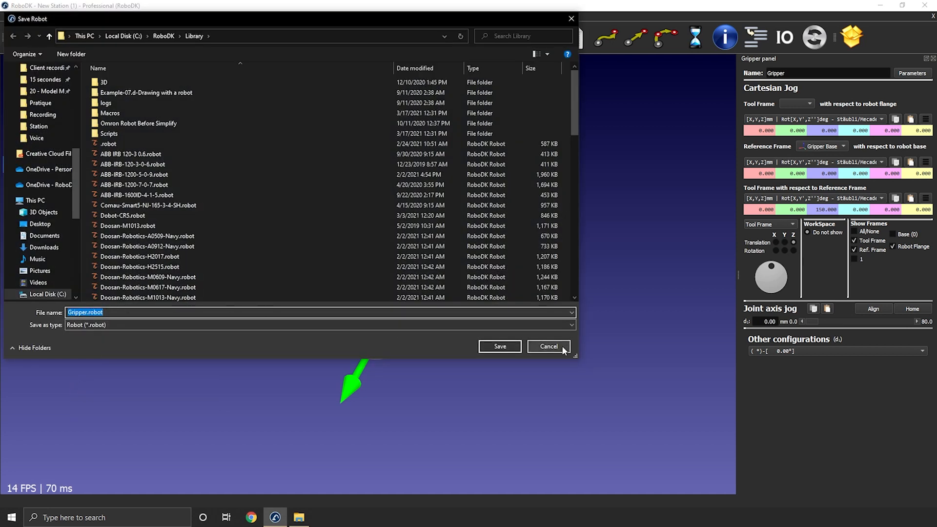
pyautogui.click(547, 346)
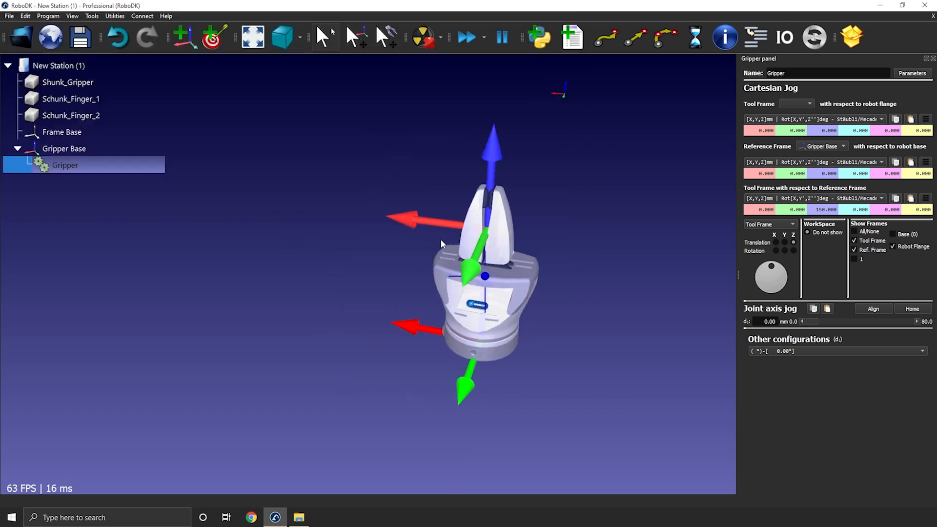